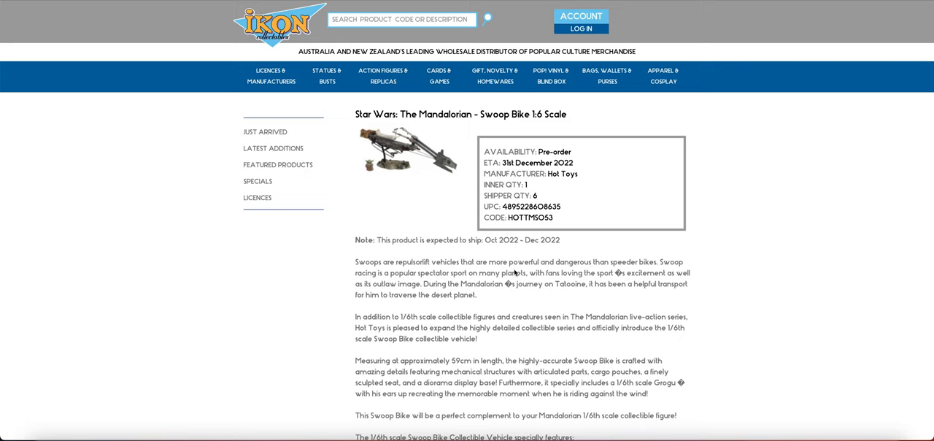
{"action": "mouse_move", "coordinate": [513, 166]}
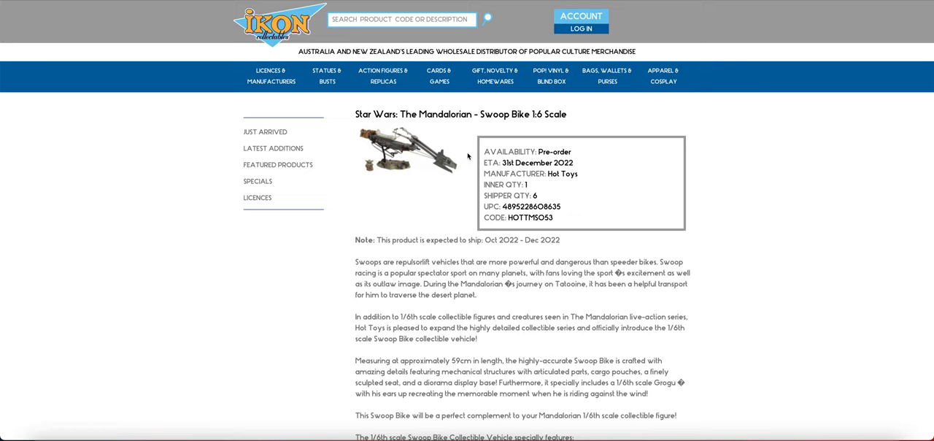
{"action": "mouse_move", "coordinate": [483, 187]}
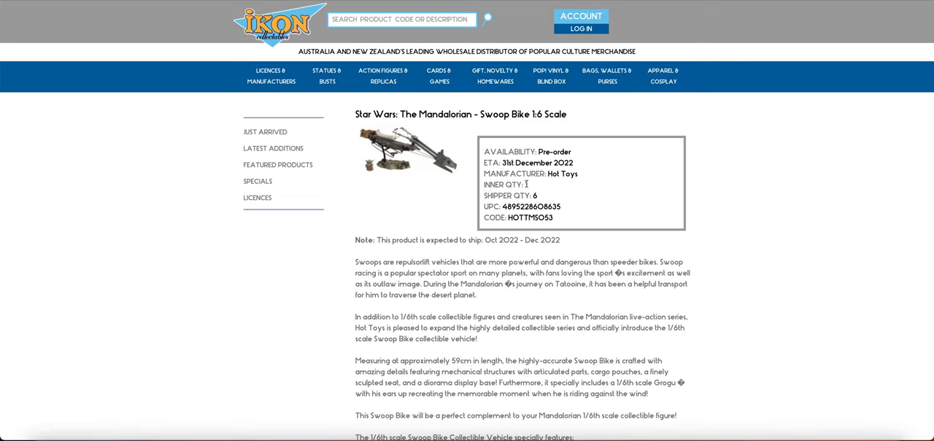
- Mark the Swoop Bike's shipper quantity of 6 and inner quantity of 1, then view the Anakin & STAP details
{"action": "double_click", "coordinate": [505, 185]}
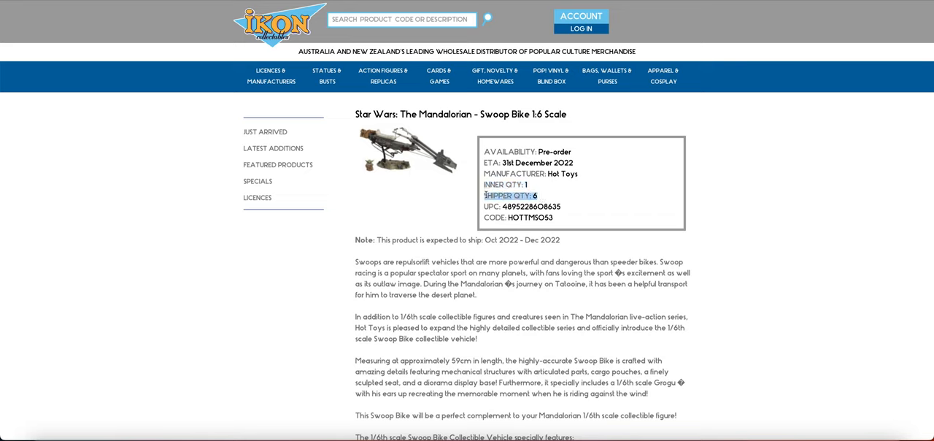
{"action": "left_click", "coordinate": [505, 185]}
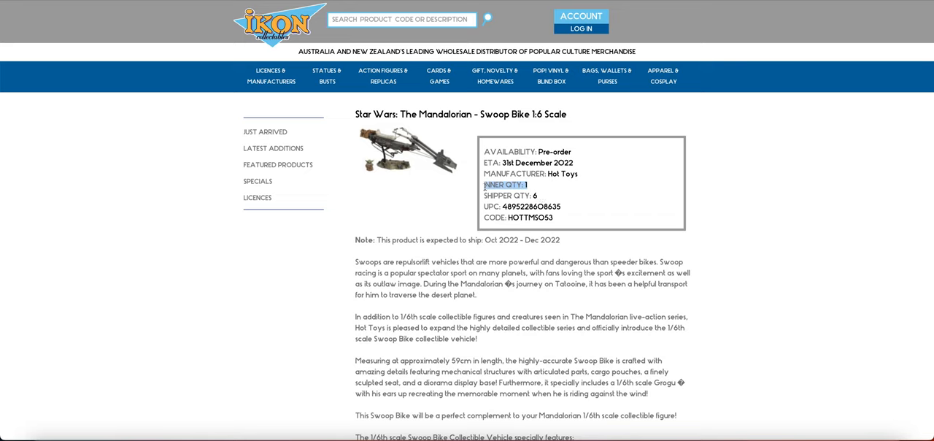
{"action": "mouse_move", "coordinate": [502, 228]}
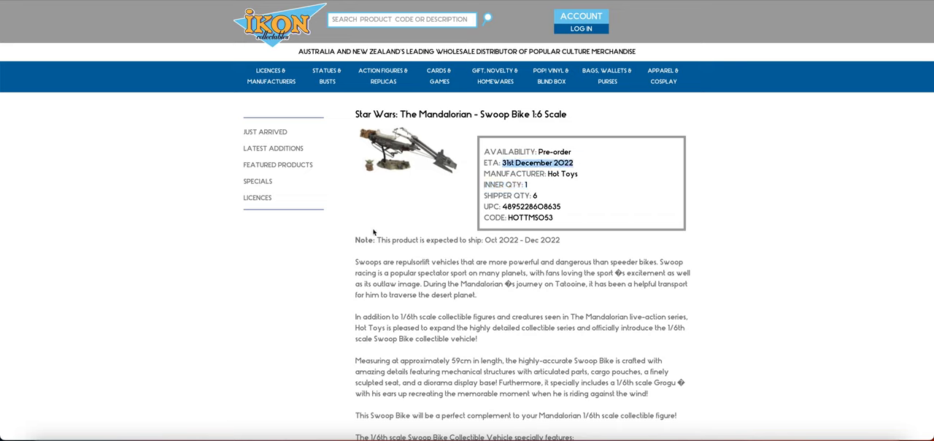
{"action": "mouse_move", "coordinate": [514, 188]}
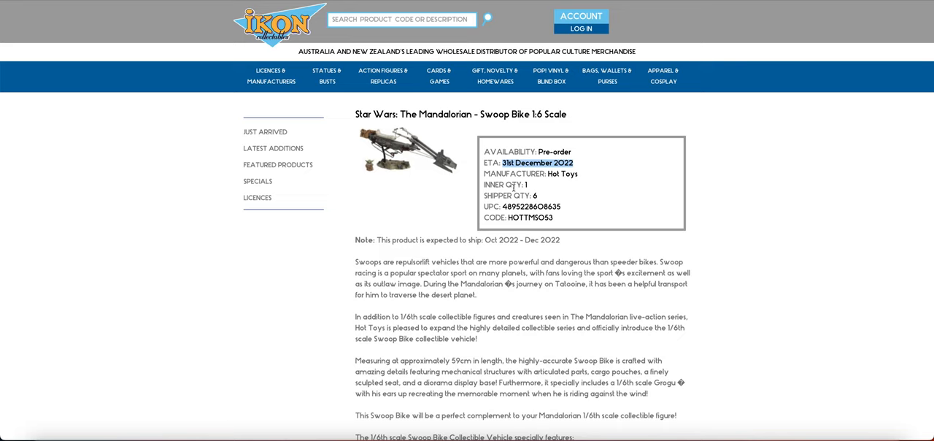
{"action": "mouse_move", "coordinate": [426, 138]}
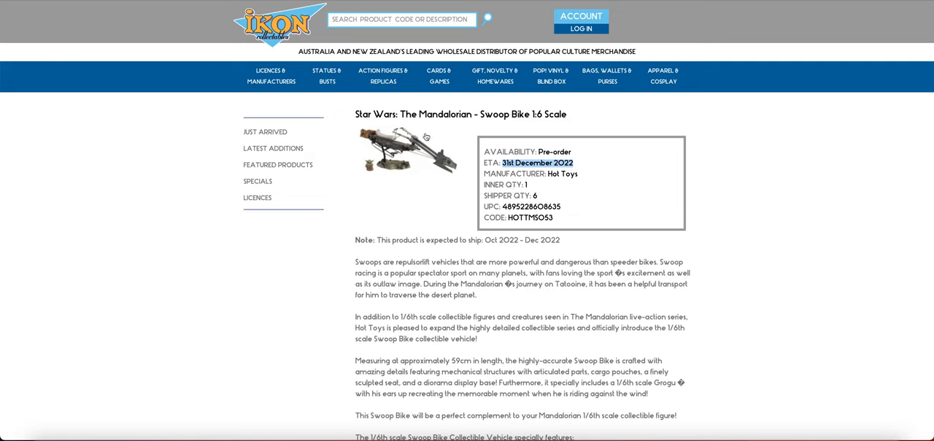
{"action": "mouse_move", "coordinate": [202, 113]}
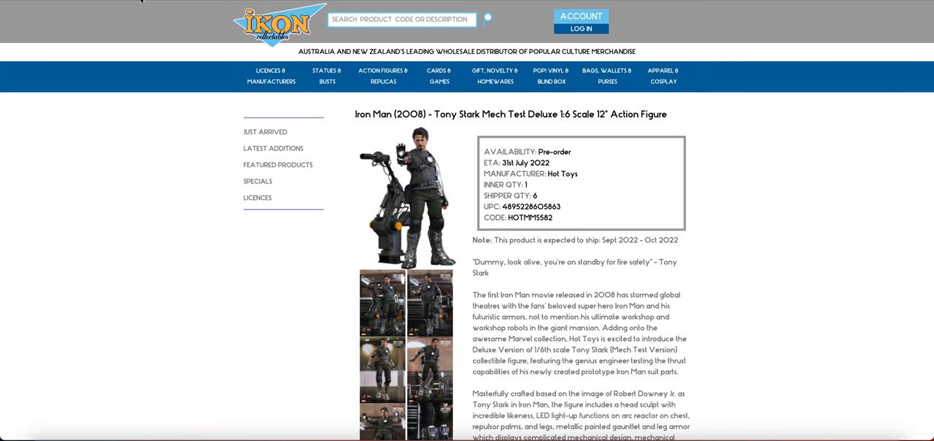
{"action": "mouse_move", "coordinate": [439, 162]}
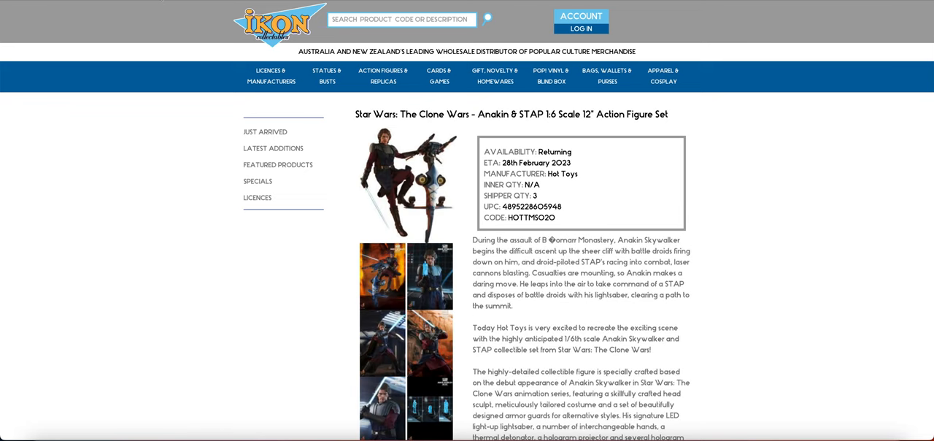
{"action": "mouse_move", "coordinate": [172, 2]}
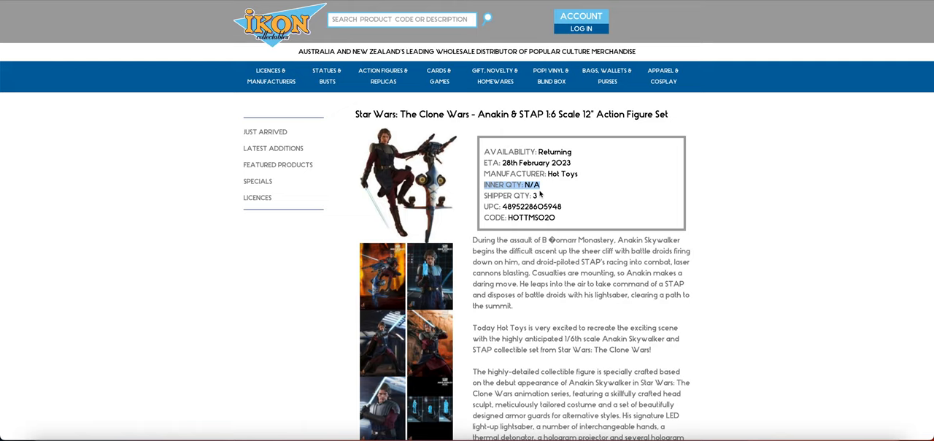
{"action": "scroll", "scroll_direction": "down", "scroll_amount": 3}
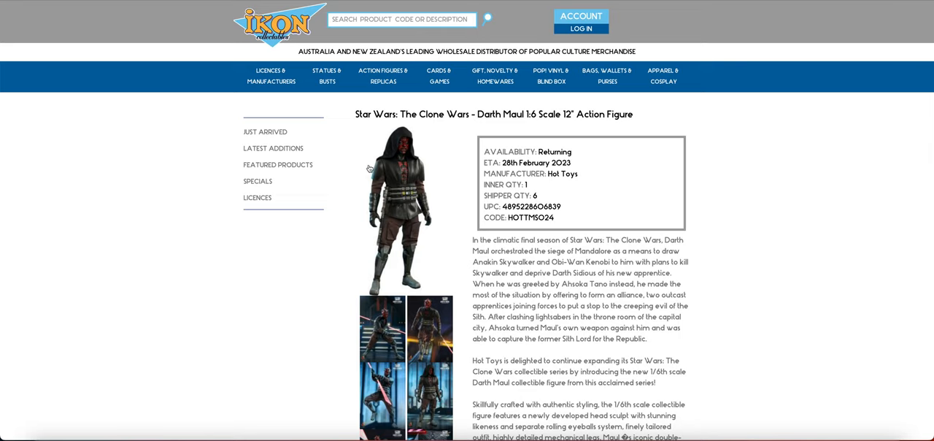
{"action": "mouse_move", "coordinate": [533, 189]}
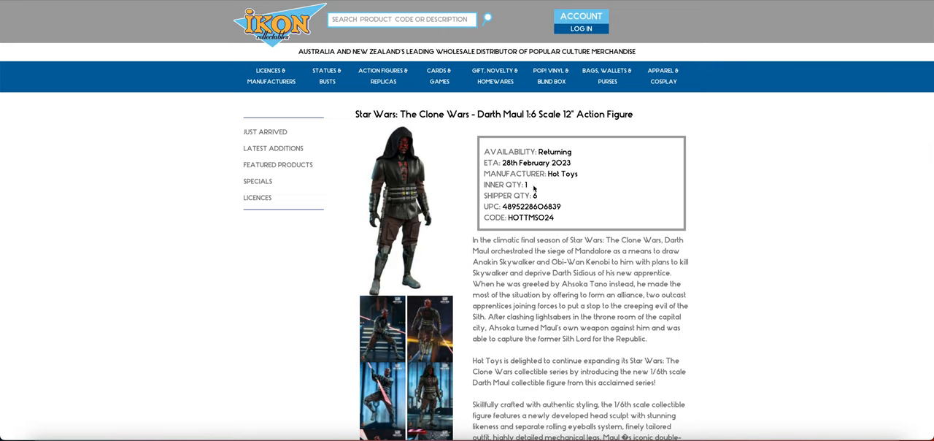
- Mark the Darth Maul figure's inner quantity of 1 in its details box
{"action": "double_click", "coordinate": [504, 185]}
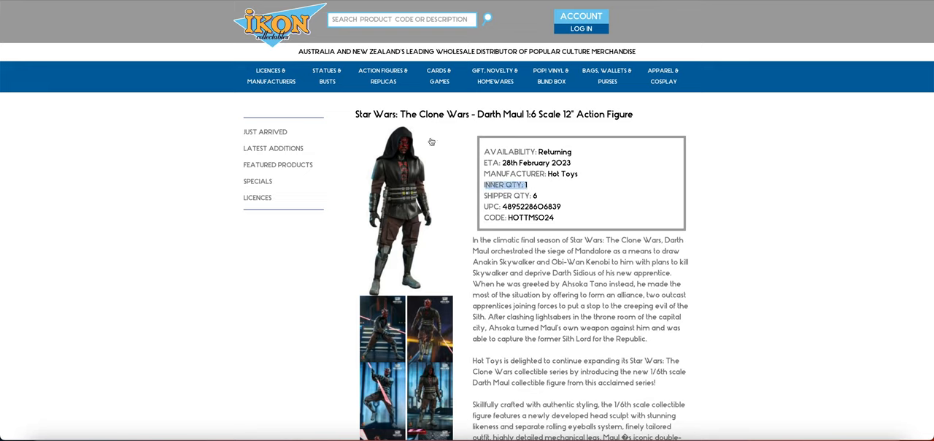
{"action": "mouse_move", "coordinate": [154, 0]}
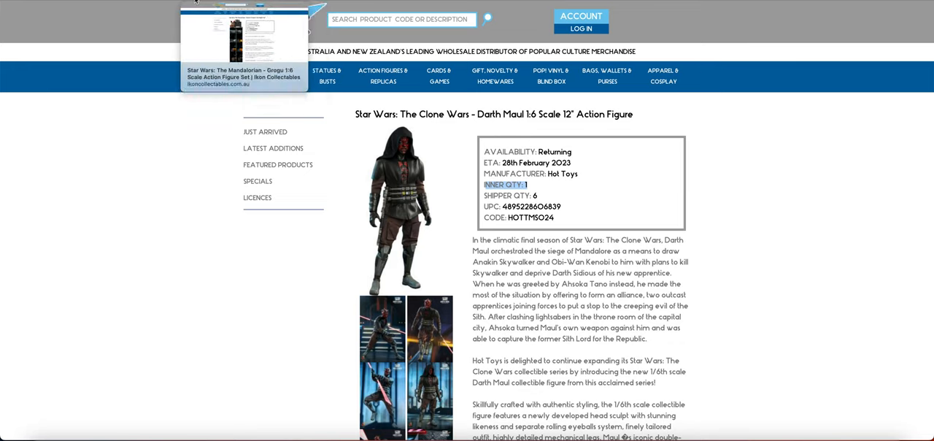
- Move past the Winter Soldier page to the Batman Sonar Suit 1:6 figure page
{"action": "left_click", "coordinate": [245, 73]}
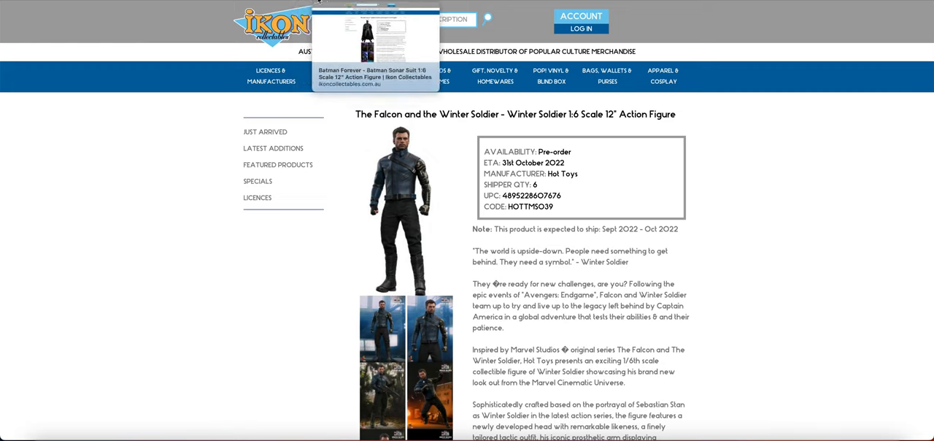
{"action": "left_click", "coordinate": [376, 73]}
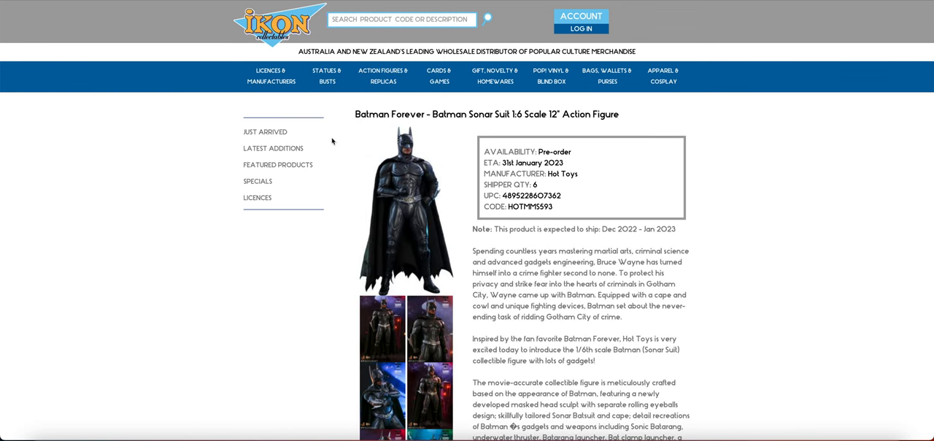
{"action": "mouse_move", "coordinate": [455, 214]}
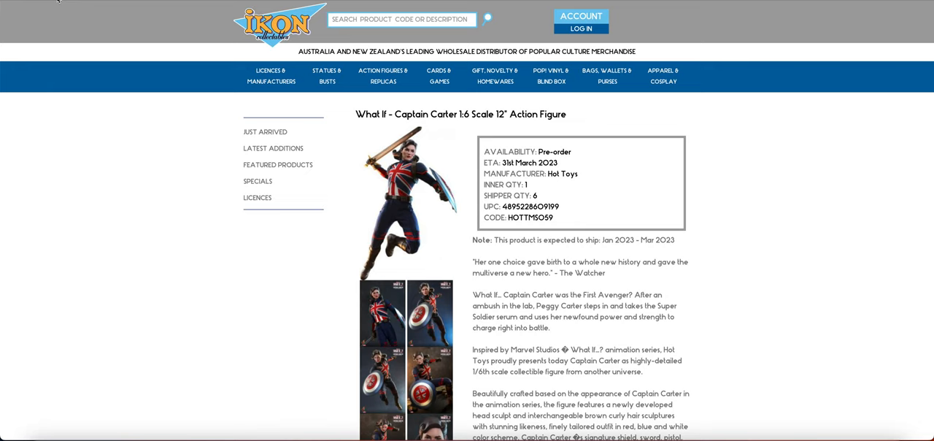
{"action": "mouse_move", "coordinate": [228, 111]}
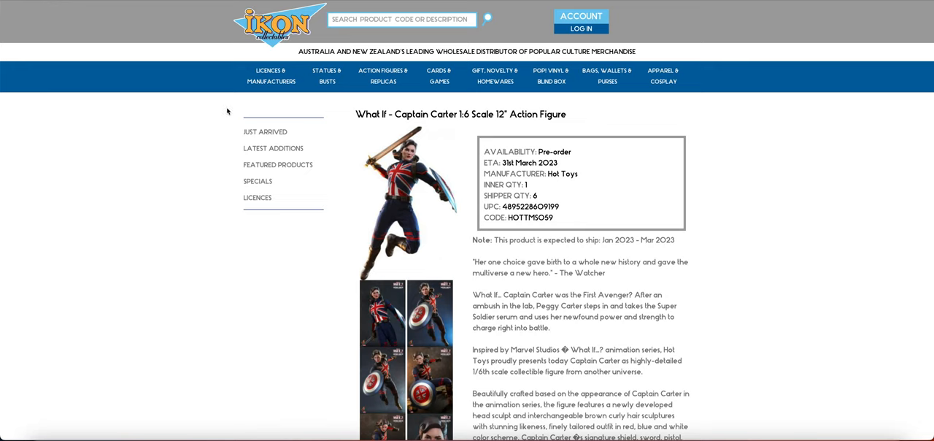
{"action": "mouse_move", "coordinate": [201, 105]}
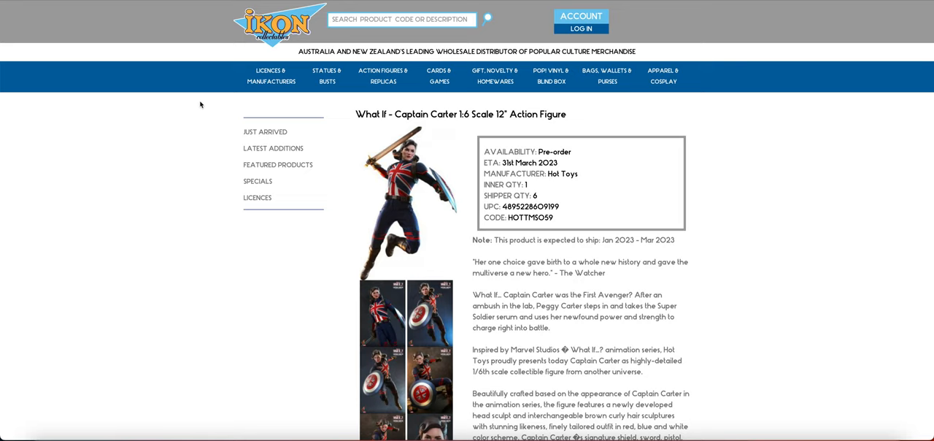
{"action": "mouse_move", "coordinate": [200, 104]}
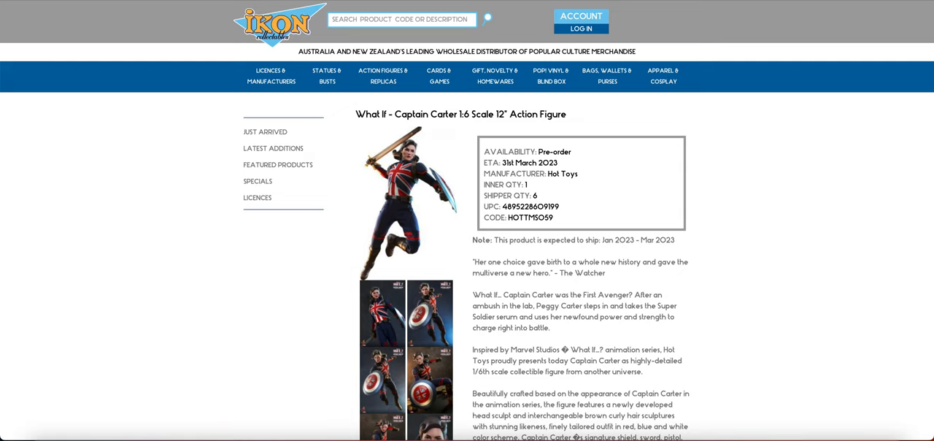
{"action": "mouse_move", "coordinate": [164, 89]}
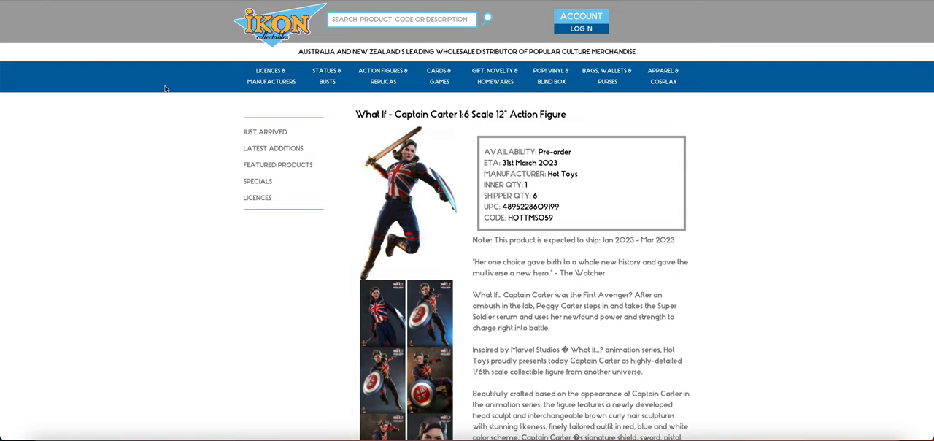
{"action": "mouse_move", "coordinate": [176, 8]}
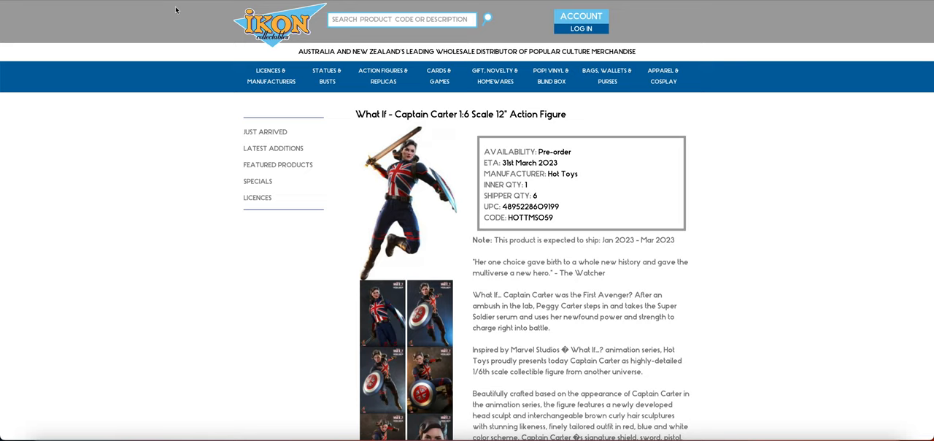
{"action": "mouse_move", "coordinate": [135, 15]}
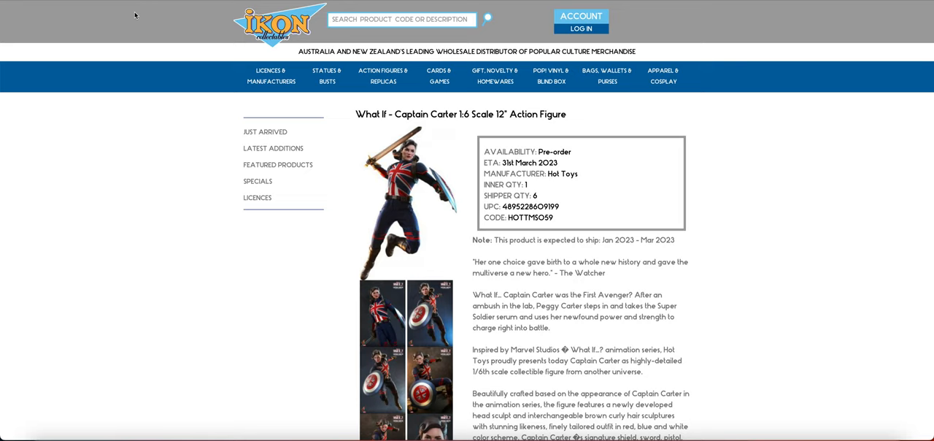
{"action": "mouse_move", "coordinate": [459, 157]}
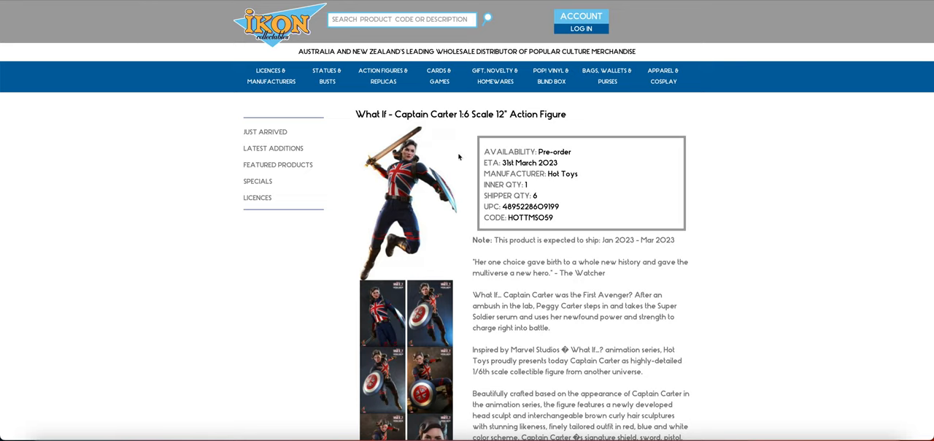
- Mark the Captain Carter figure's inner quantity of 1 and shipper quantity in its pre-order details
{"action": "double_click", "coordinate": [504, 185]}
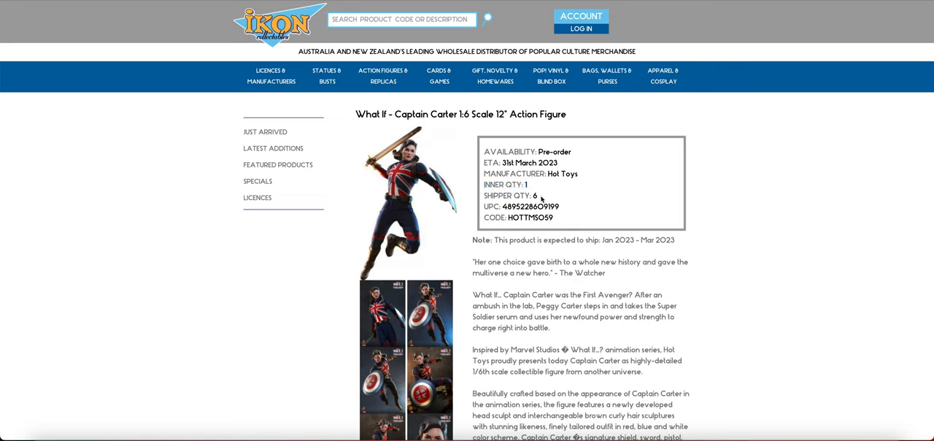
{"action": "double_click", "coordinate": [509, 196]}
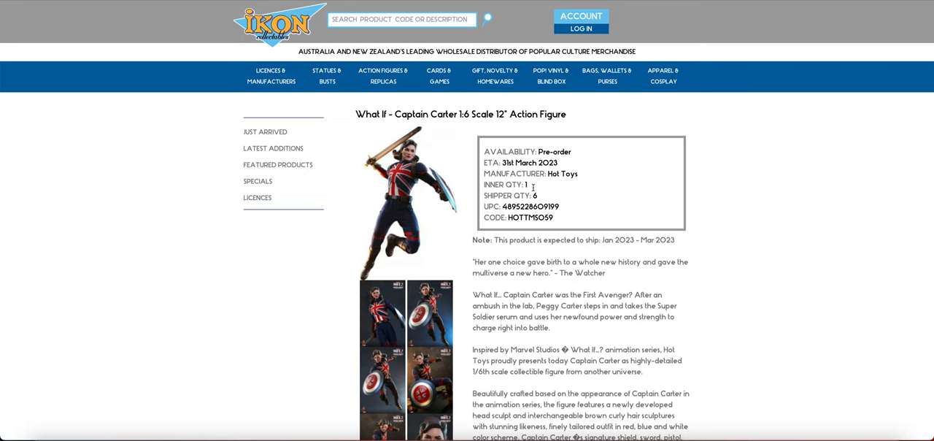
{"action": "double_click", "coordinate": [512, 185]}
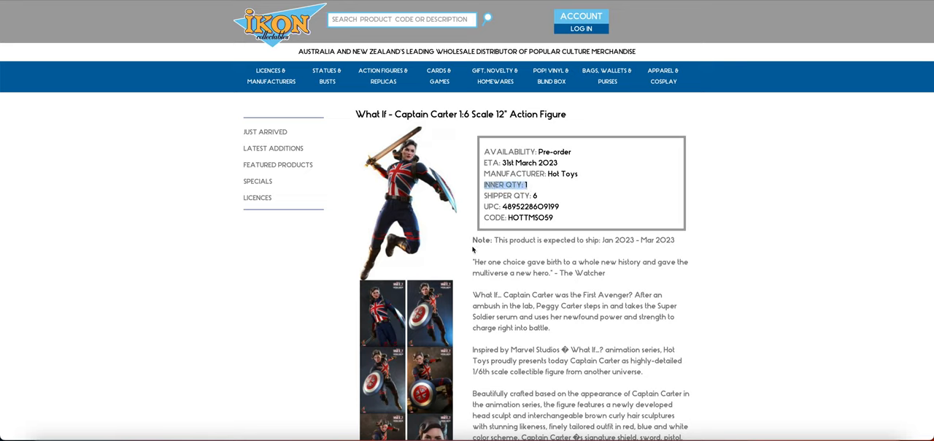
{"action": "mouse_move", "coordinate": [535, 195]}
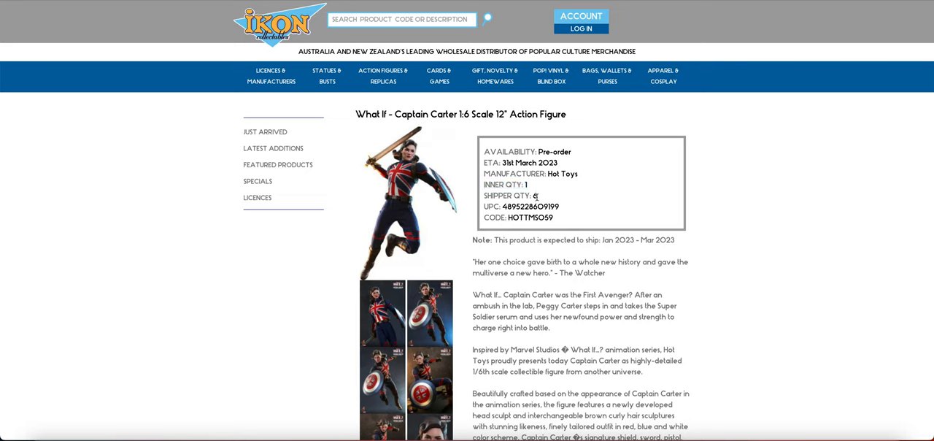
{"action": "double_click", "coordinate": [507, 195]}
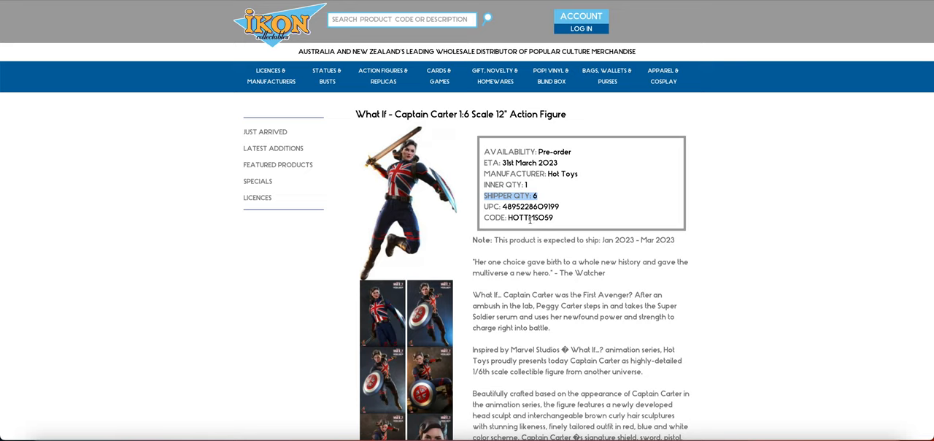
{"action": "mouse_move", "coordinate": [544, 207]}
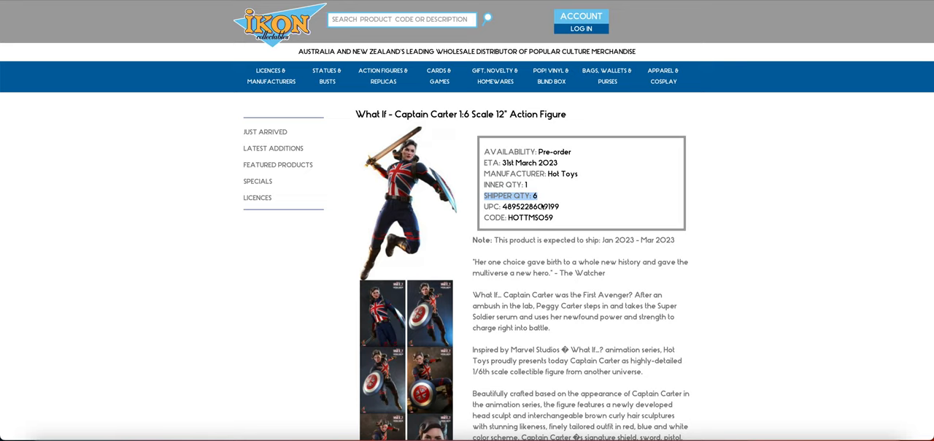
{"action": "mouse_move", "coordinate": [533, 191]}
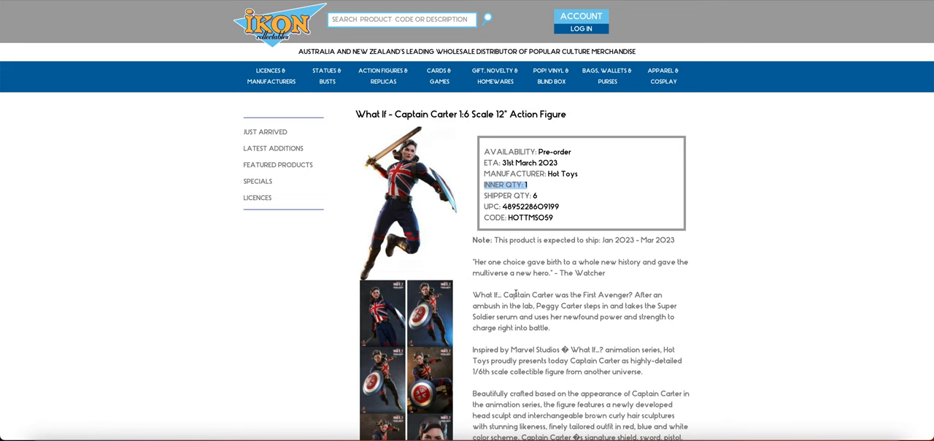
{"action": "scroll", "scroll_direction": "down", "scroll_amount": 3}
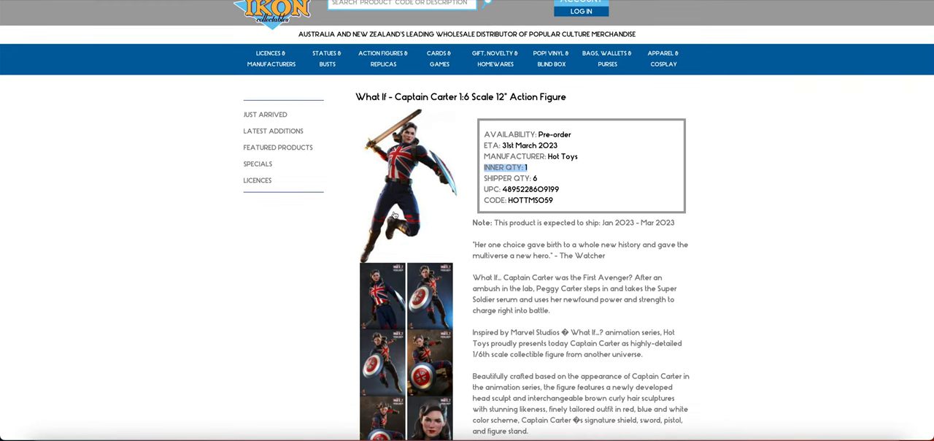
{"action": "mouse_move", "coordinate": [448, 188]}
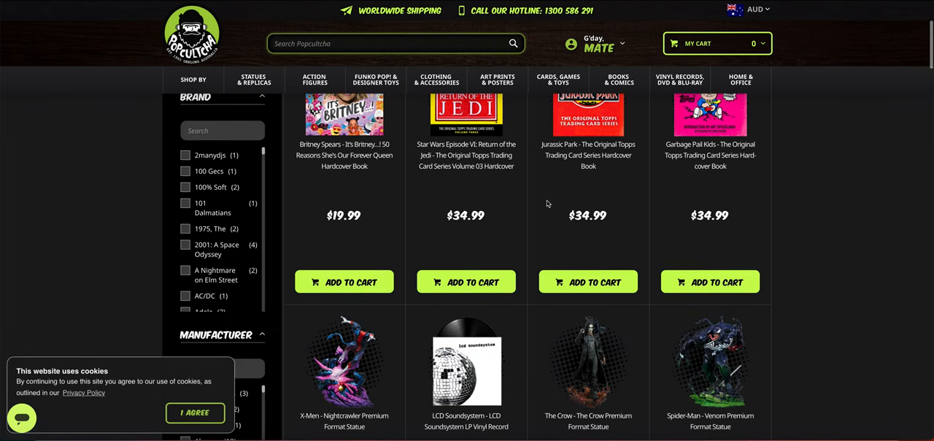
- Scroll the Just Arrived grid to the Hot Toys Mandalorian, Bad Batch and Iron Man figures
{"action": "scroll", "scroll_direction": "down", "scroll_amount": 3}
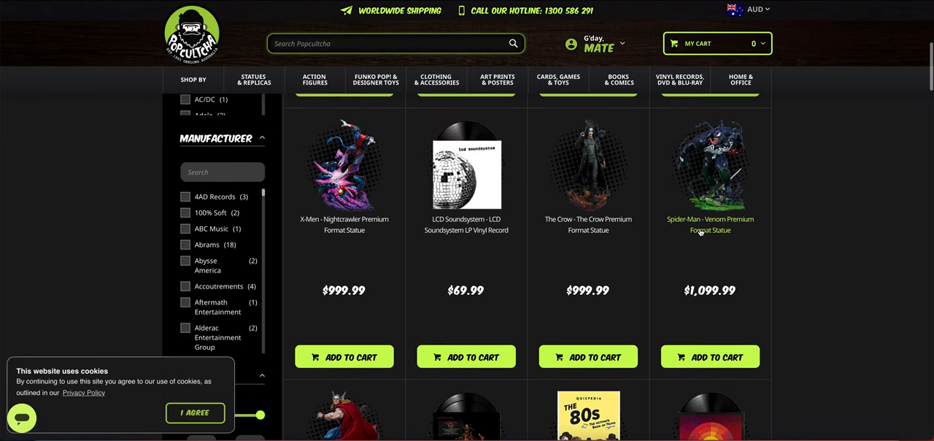
{"action": "scroll", "scroll_direction": "down", "scroll_amount": 3}
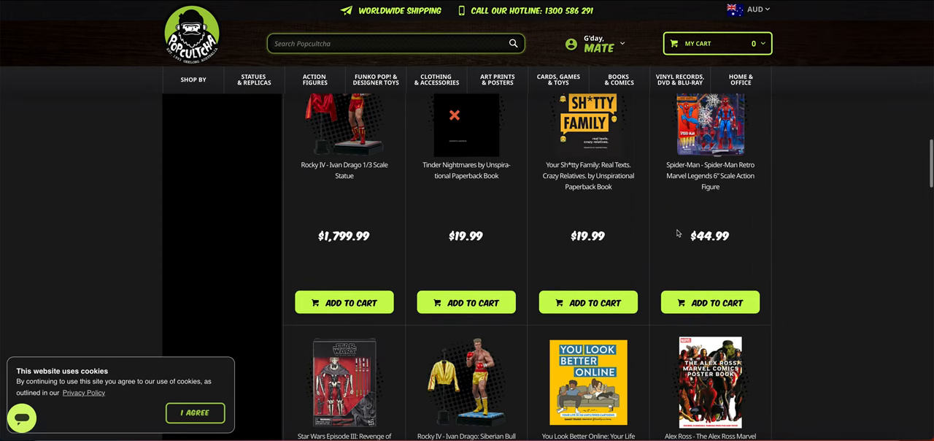
{"action": "scroll", "scroll_direction": "down", "scroll_amount": 3}
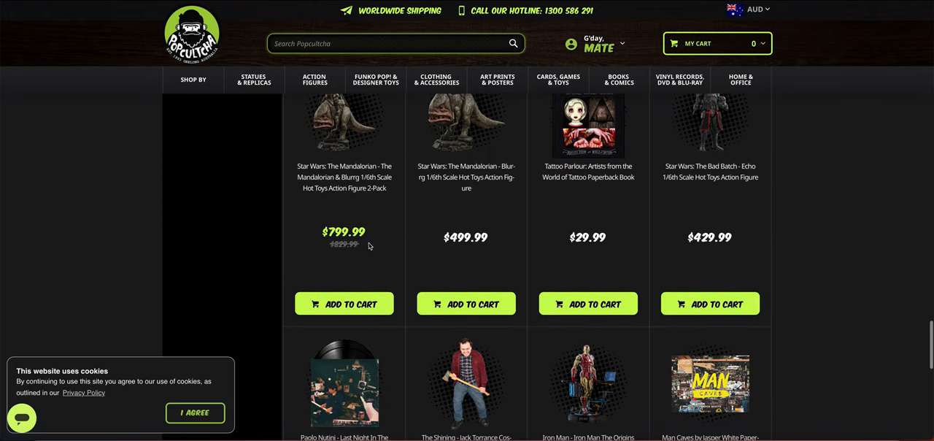
{"action": "scroll", "scroll_direction": "down", "scroll_amount": 3}
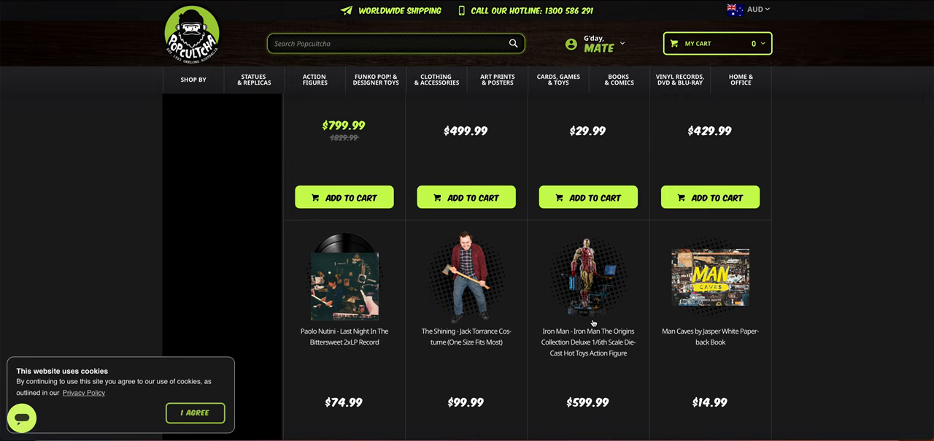
{"action": "scroll", "scroll_direction": "up", "scroll_amount": 3}
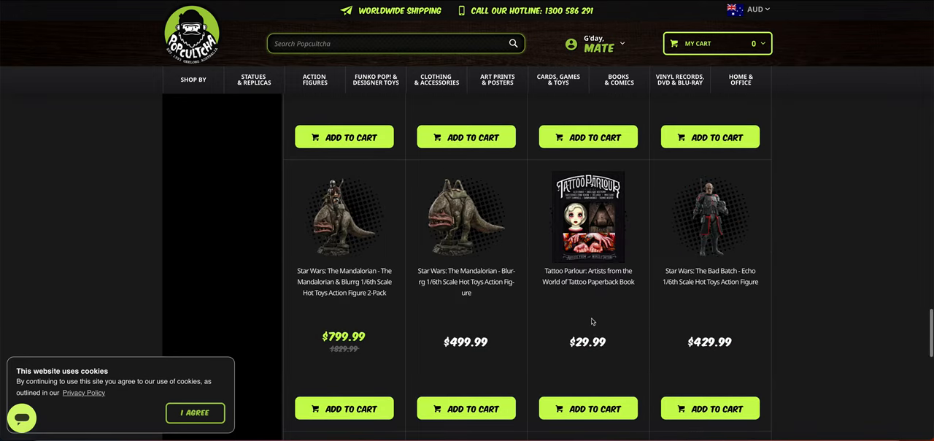
{"action": "mouse_move", "coordinate": [697, 285]}
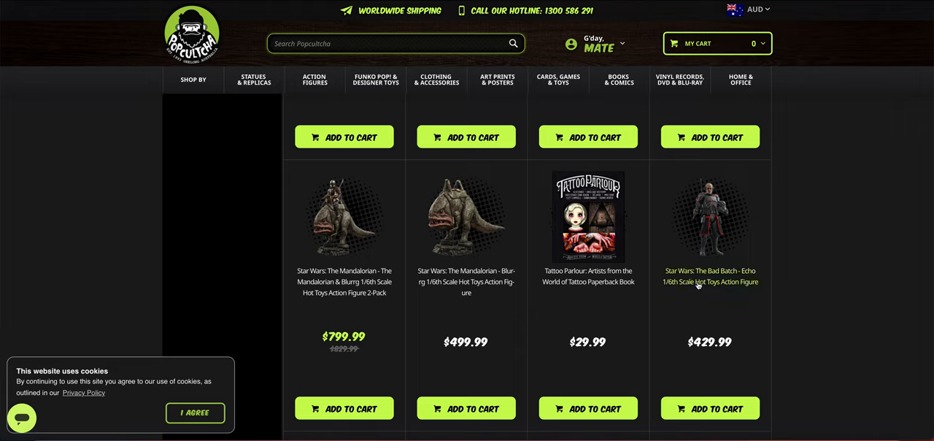
{"action": "mouse_move", "coordinate": [465, 281]}
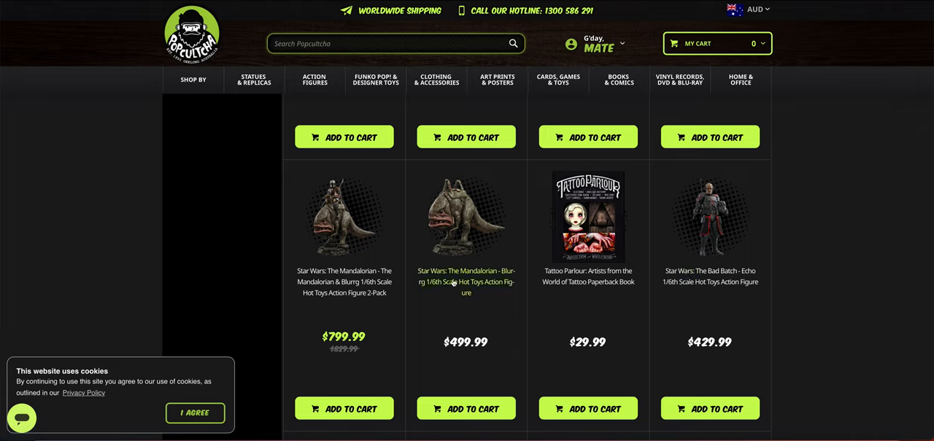
{"action": "mouse_move", "coordinate": [414, 270]}
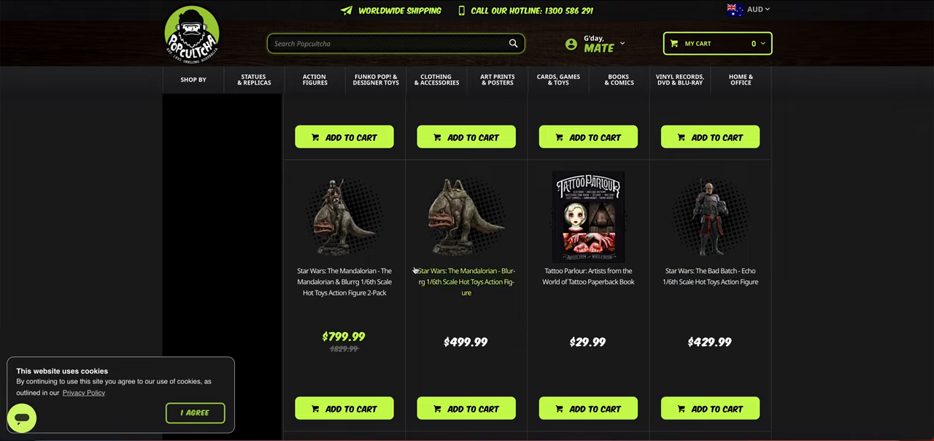
{"action": "mouse_move", "coordinate": [466, 292]}
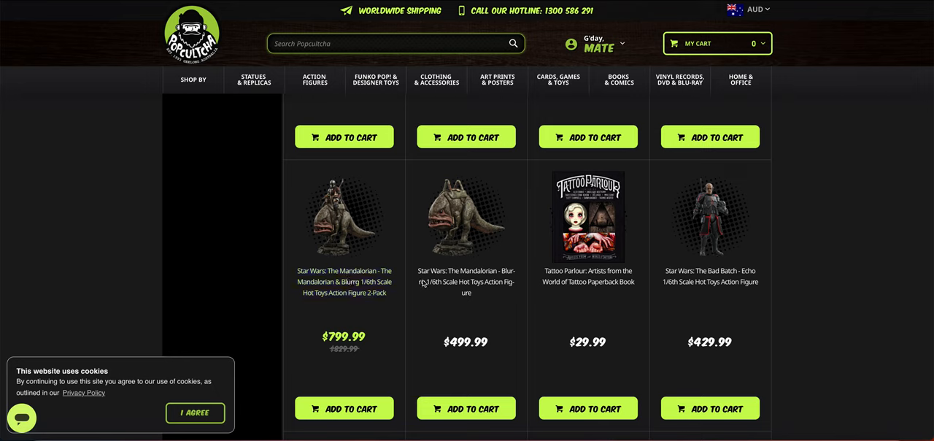
{"action": "mouse_move", "coordinate": [458, 278]}
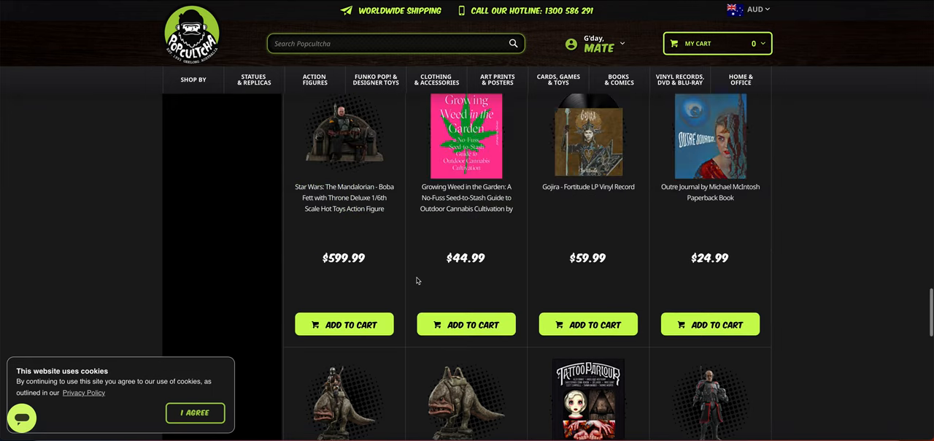
{"action": "scroll", "scroll_direction": "down", "scroll_amount": 3}
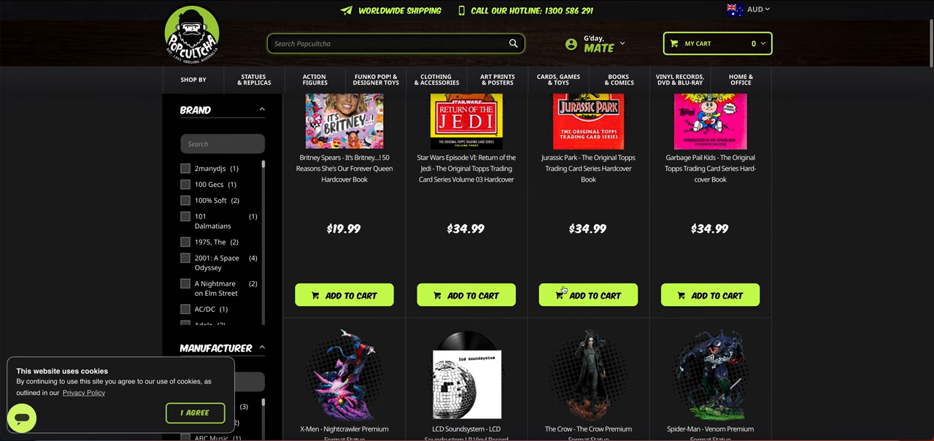
{"action": "scroll", "scroll_direction": "down", "scroll_amount": 3}
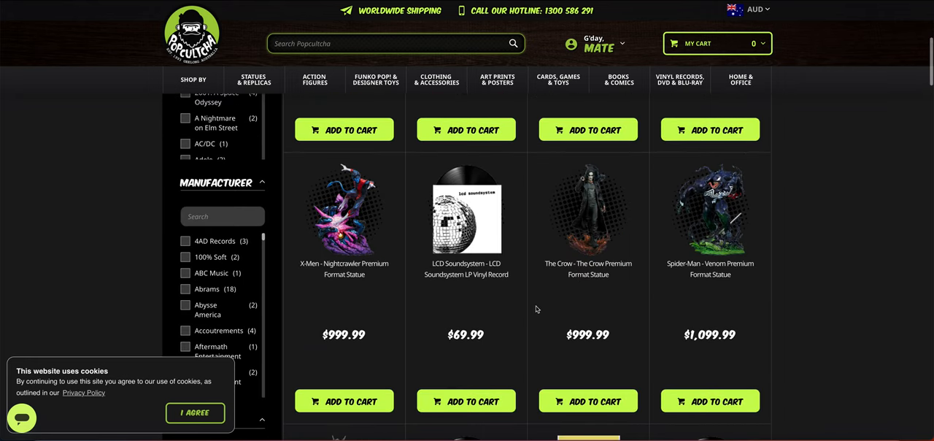
{"action": "mouse_move", "coordinate": [538, 315]}
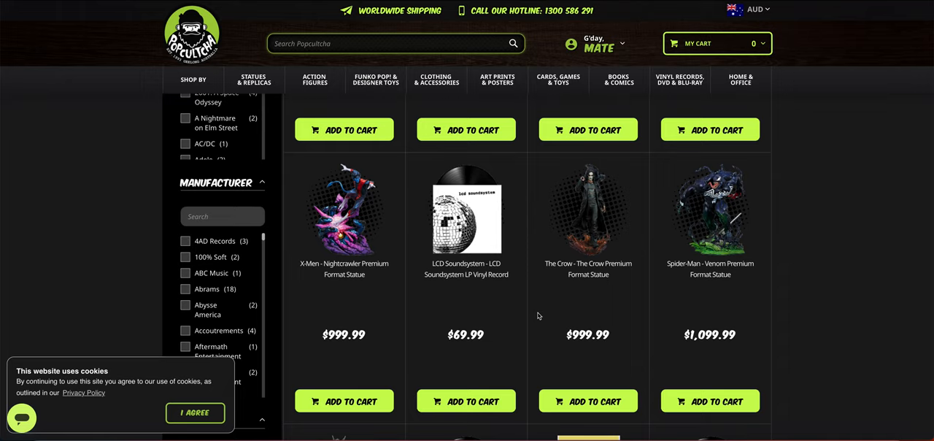
{"action": "mouse_move", "coordinate": [528, 340]}
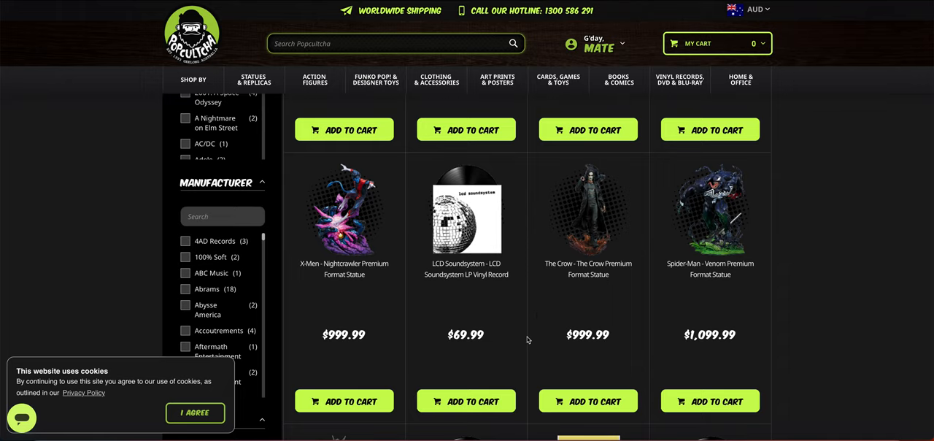
{"action": "scroll", "scroll_direction": "down", "scroll_amount": 3}
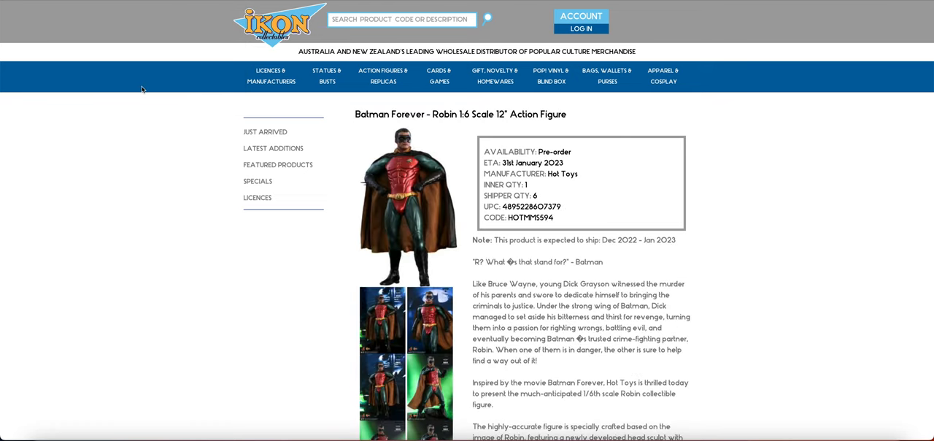
{"action": "mouse_move", "coordinate": [217, 162]}
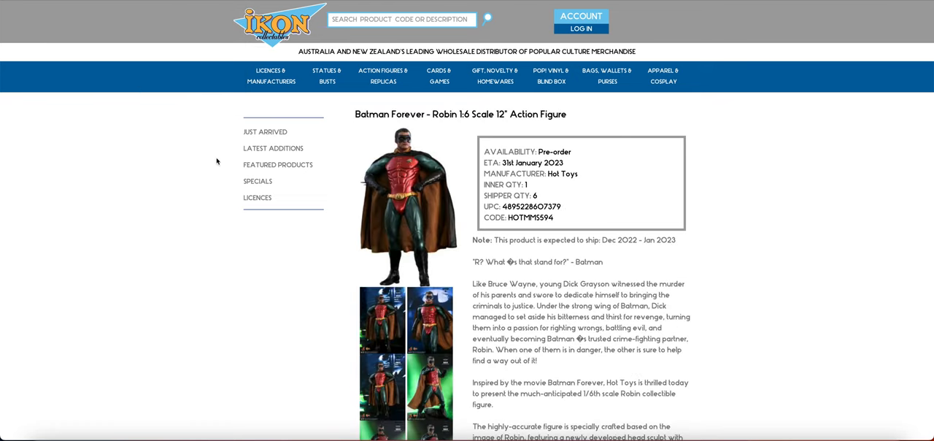
{"action": "mouse_move", "coordinate": [258, 181]}
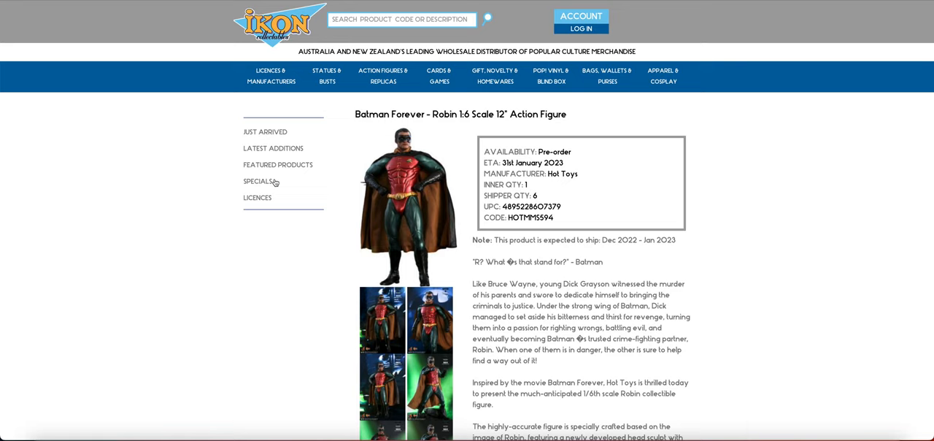
{"action": "mouse_move", "coordinate": [268, 185]}
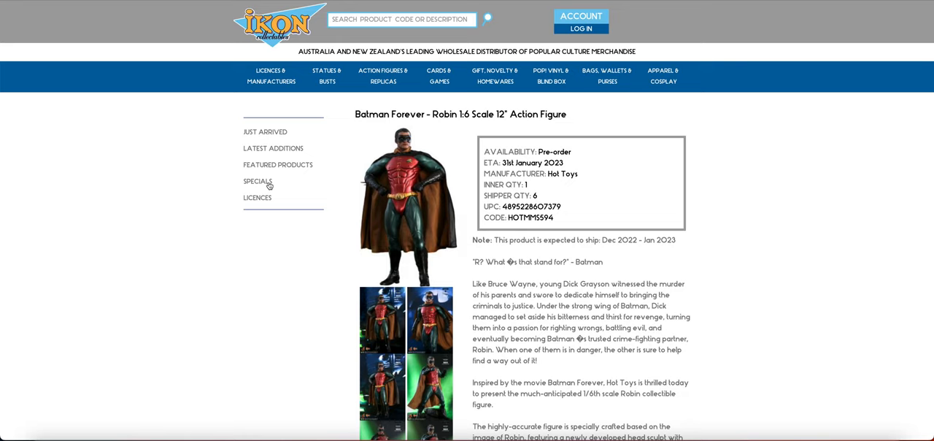
{"action": "mouse_move", "coordinate": [318, 291]}
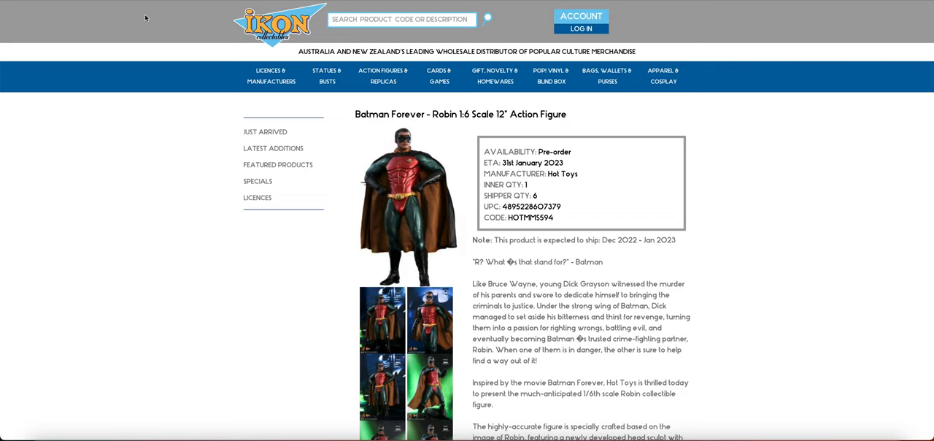
{"action": "mouse_move", "coordinate": [136, 8]}
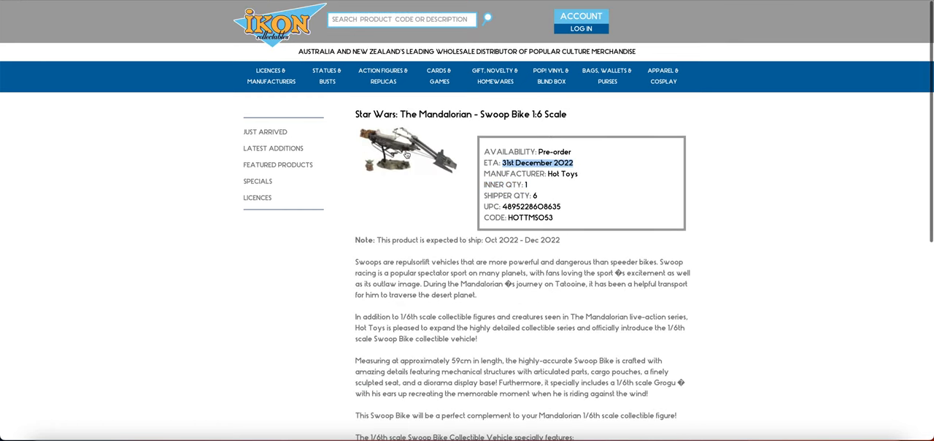
{"action": "mouse_move", "coordinate": [407, 153]}
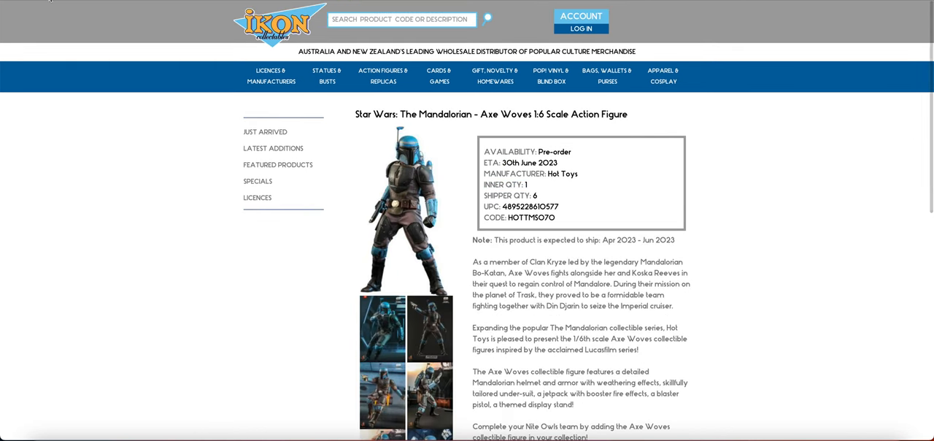
{"action": "mouse_move", "coordinate": [136, 139]}
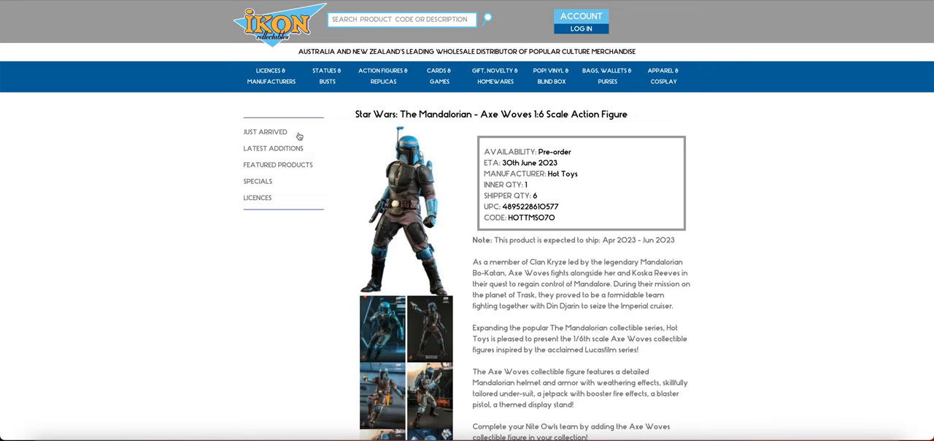
{"action": "mouse_move", "coordinate": [310, 180]}
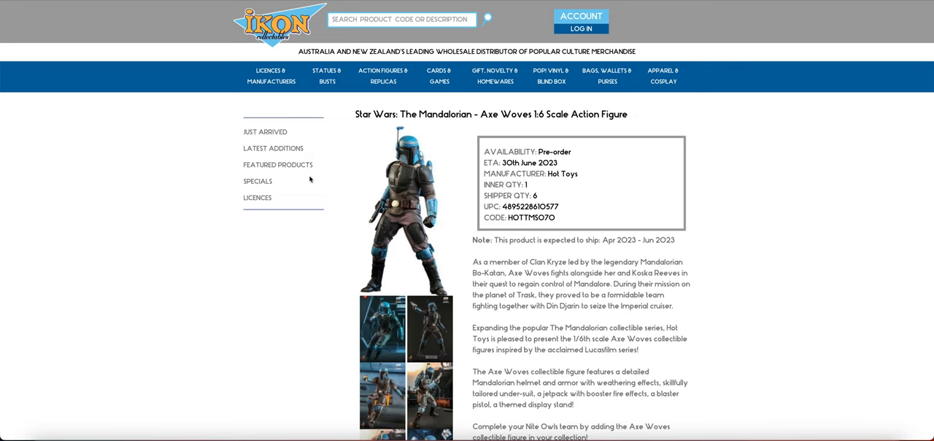